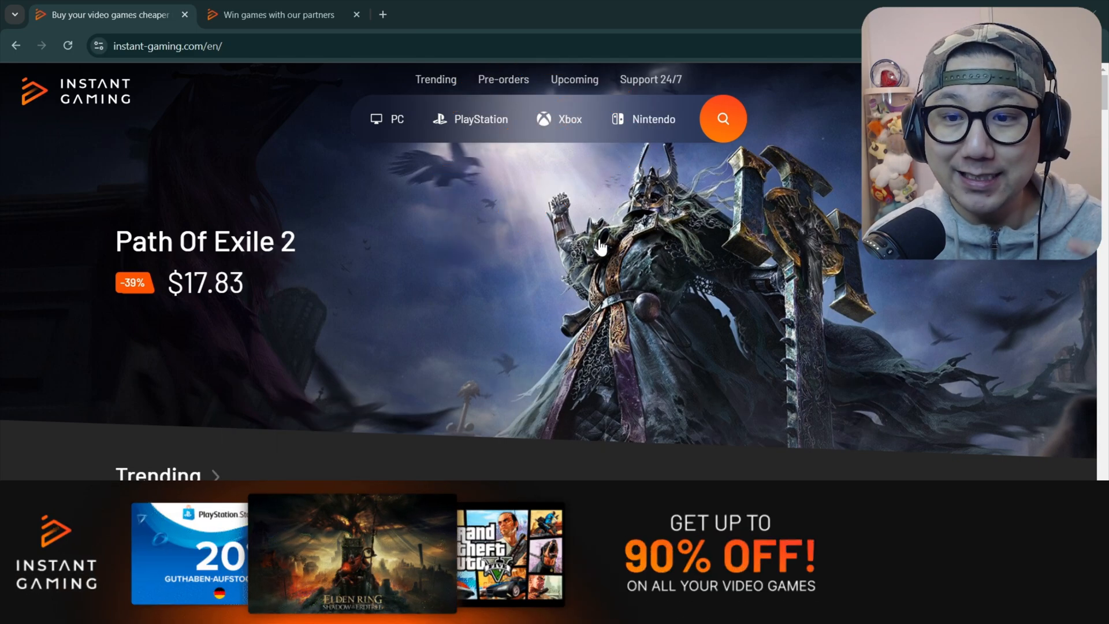
# Switch to the 'Win games with our partners' page and scroll to the Last winners list.
pyautogui.scroll(-3)
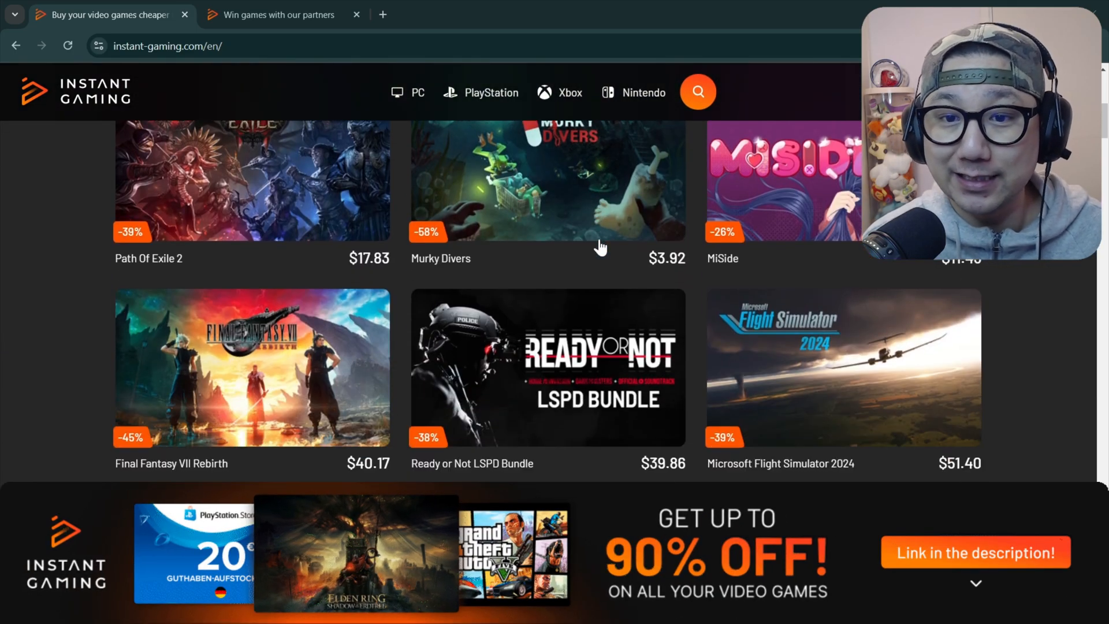
pyautogui.scroll(-3)
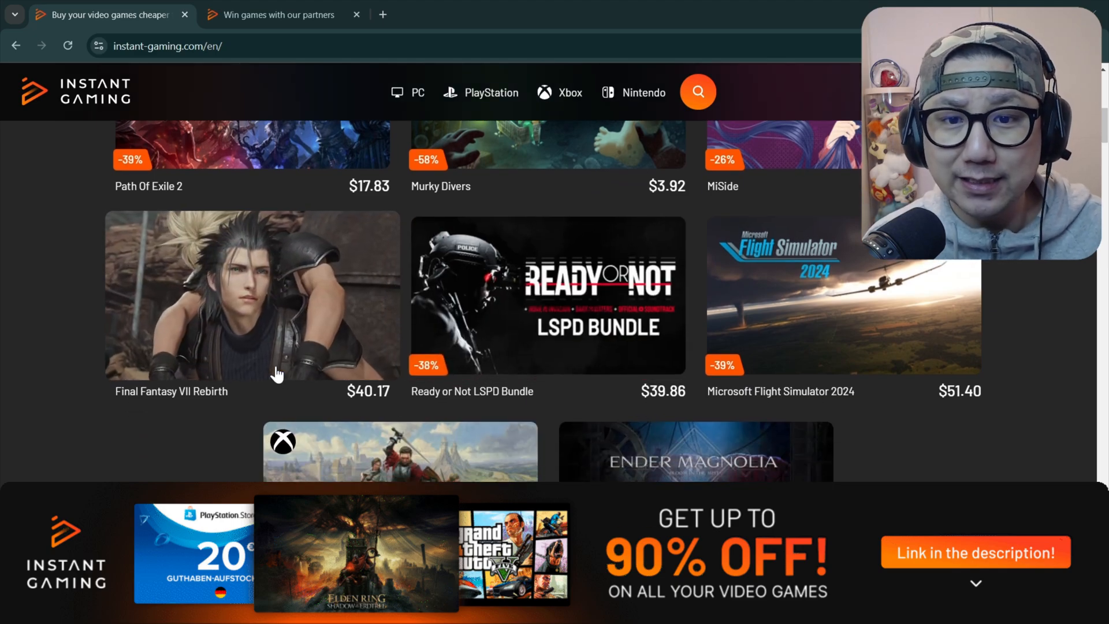
pyautogui.moveTo(196, 457)
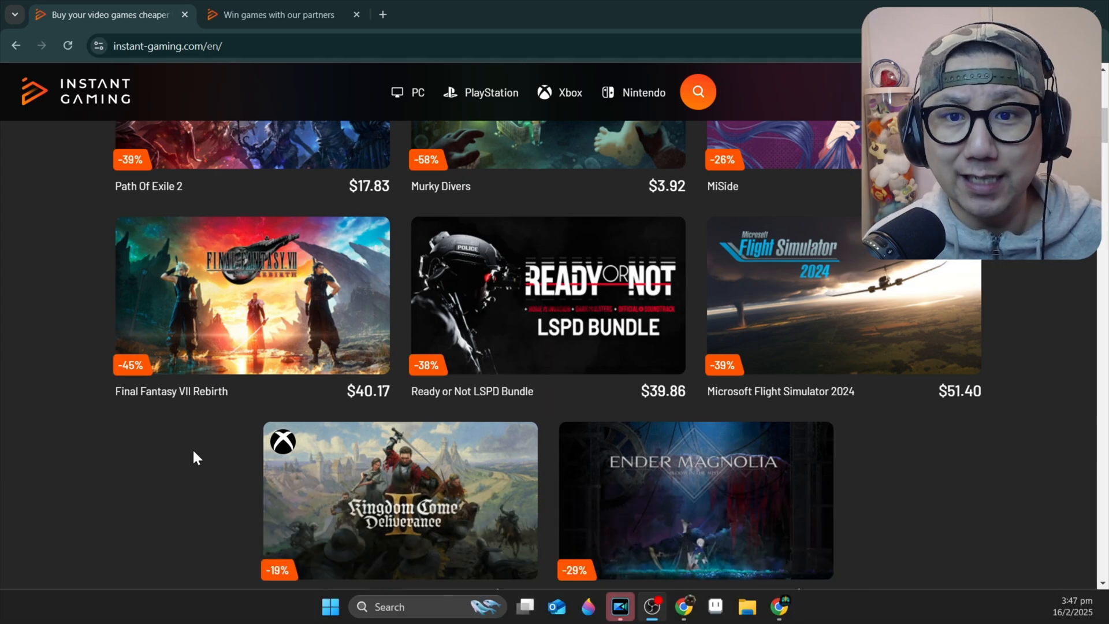
pyautogui.click(277, 14)
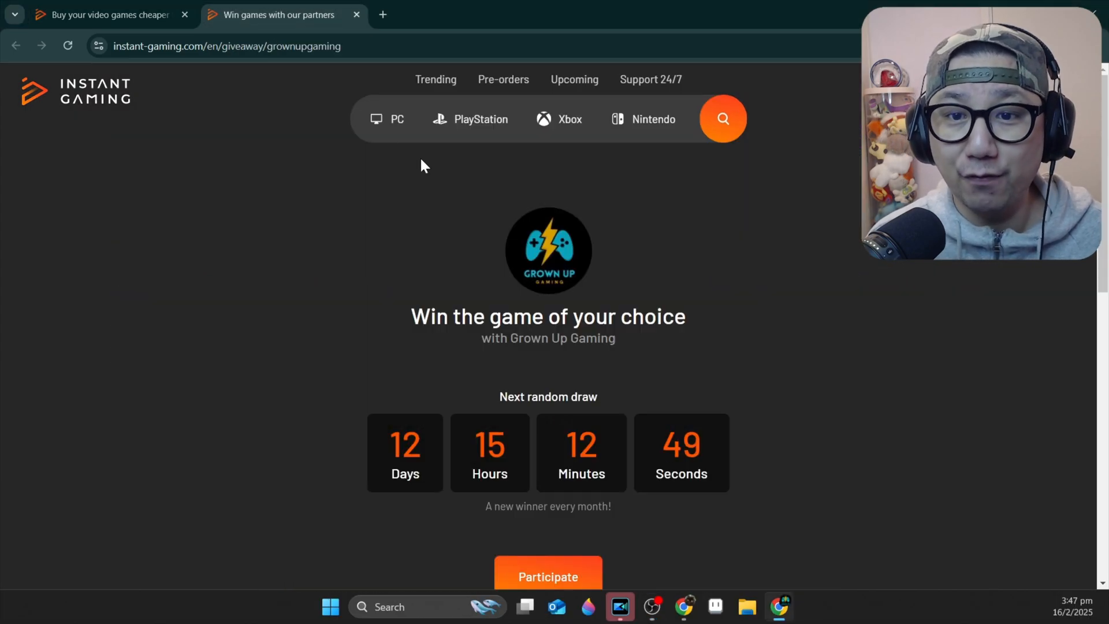
pyautogui.moveTo(828, 312)
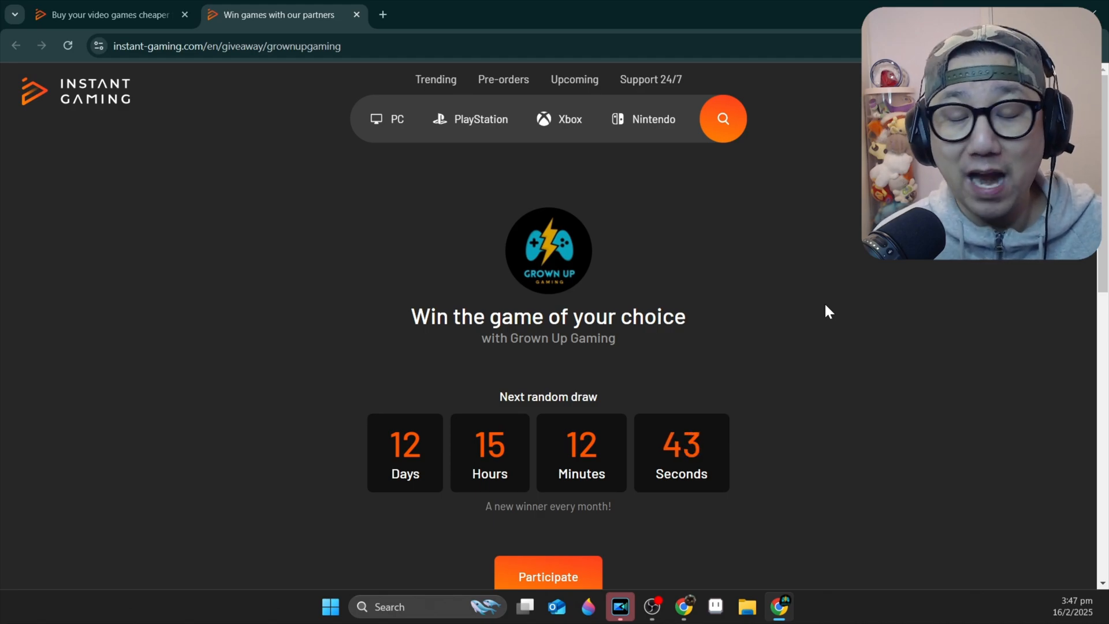
pyautogui.moveTo(626, 381)
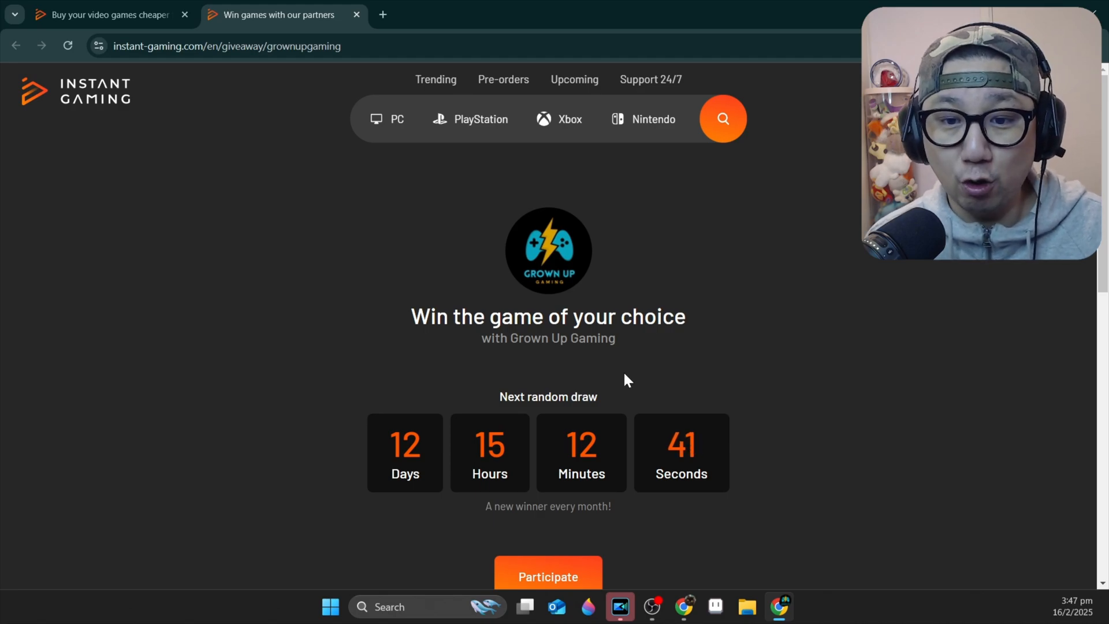
pyautogui.moveTo(267, 443)
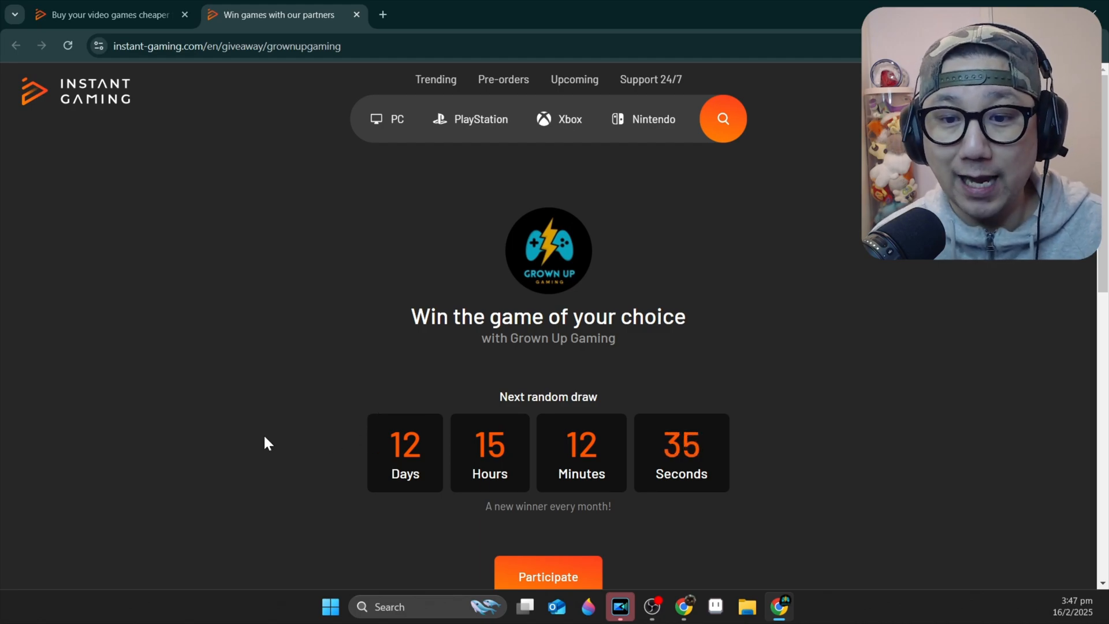
pyautogui.scroll(-3)
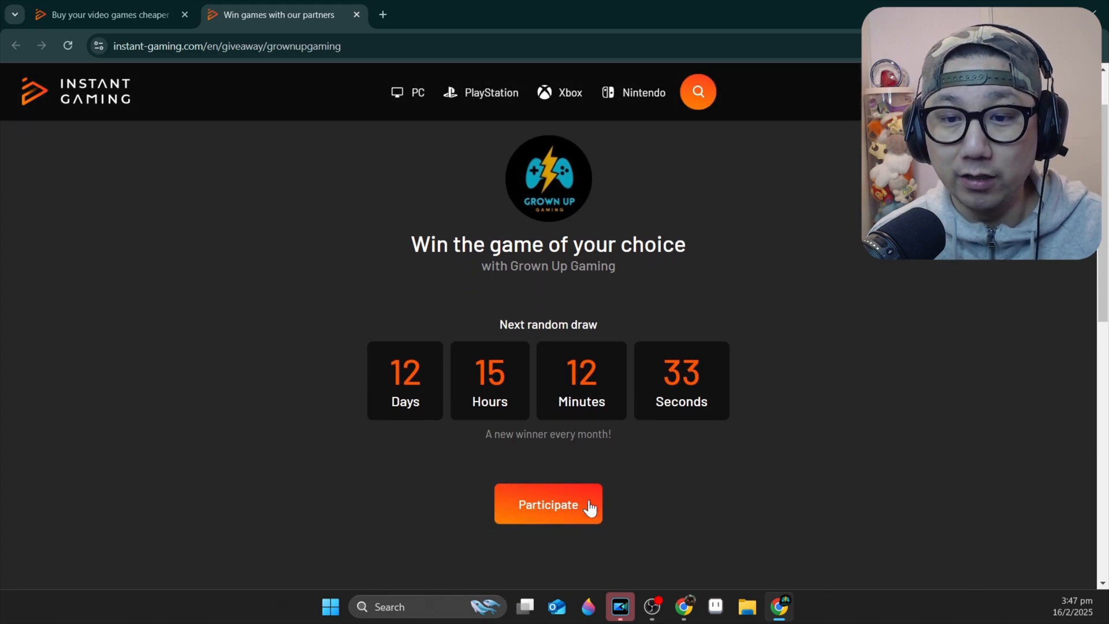
pyautogui.moveTo(624, 515)
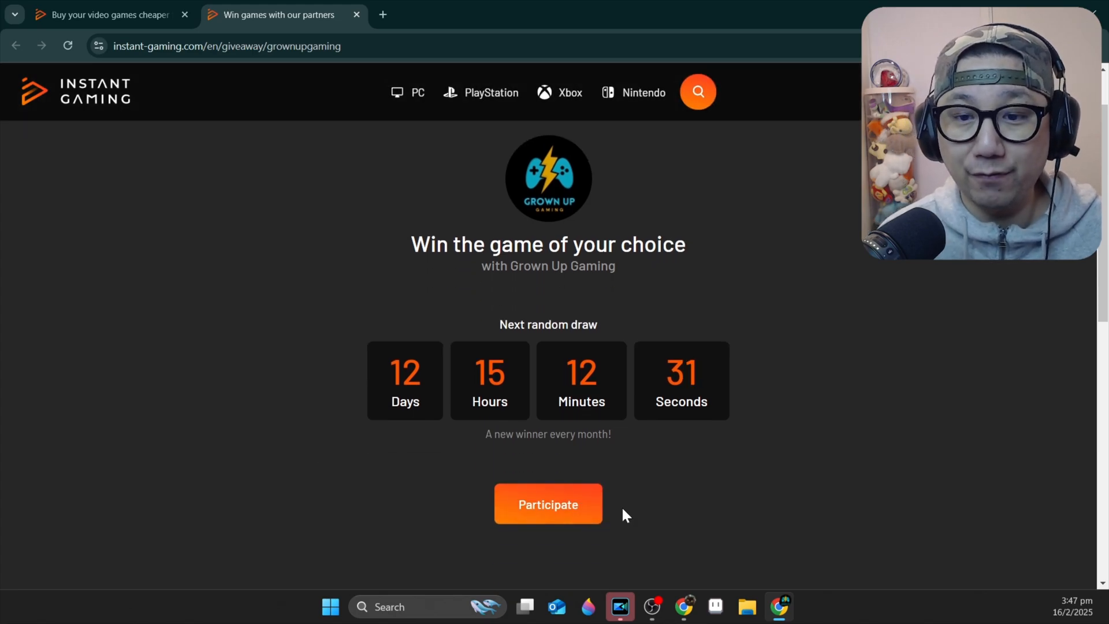
pyautogui.scroll(-3)
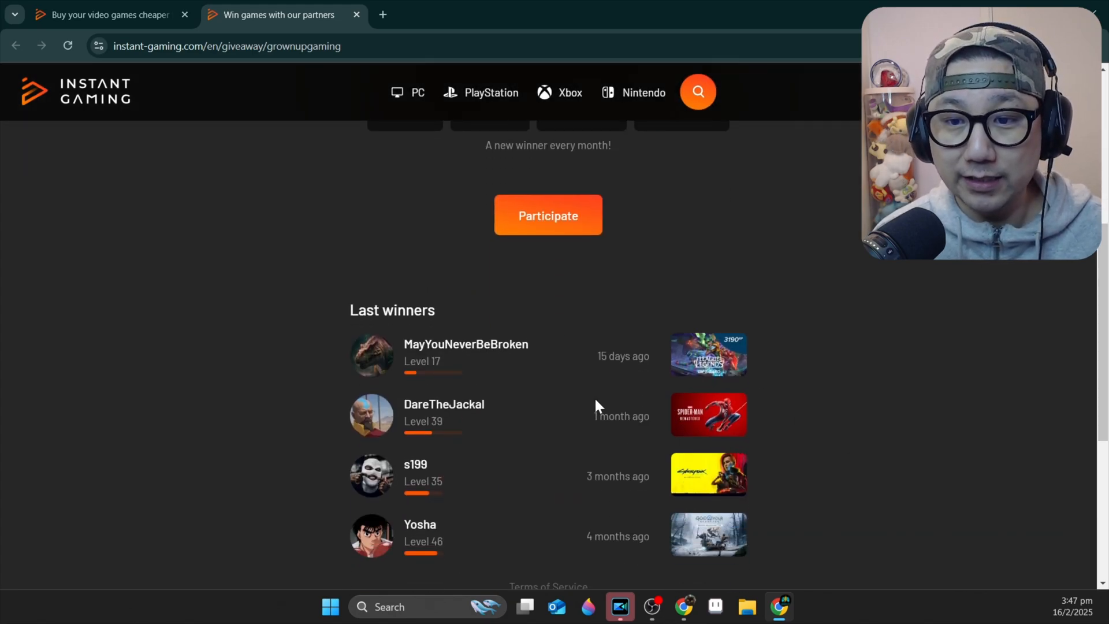
pyautogui.scroll(3)
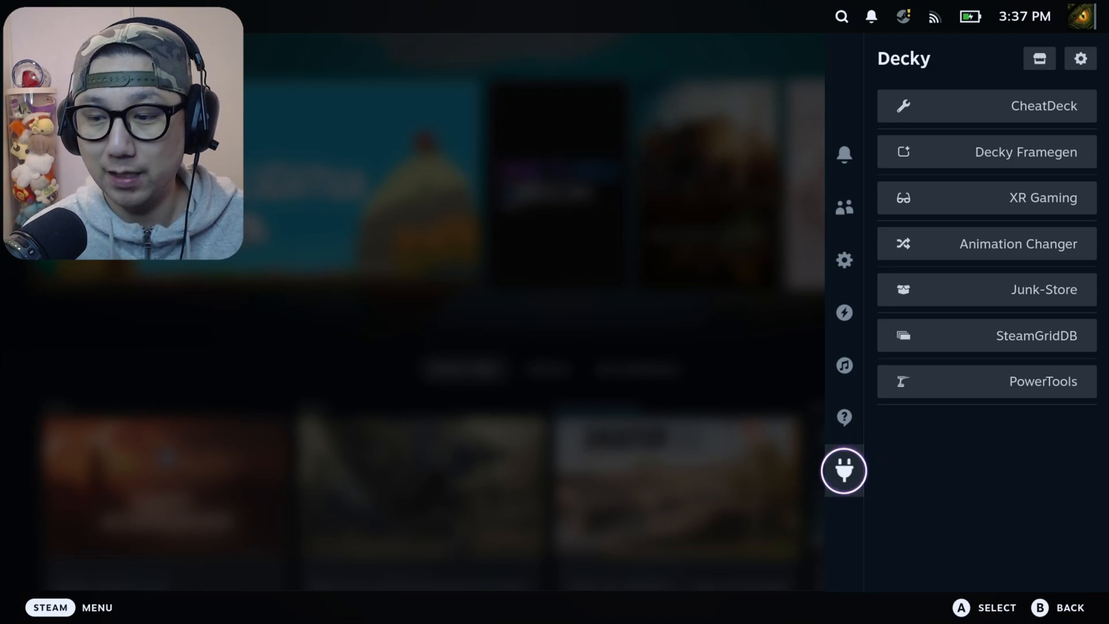
pyautogui.moveTo(986, 198)
pyautogui.write('f')
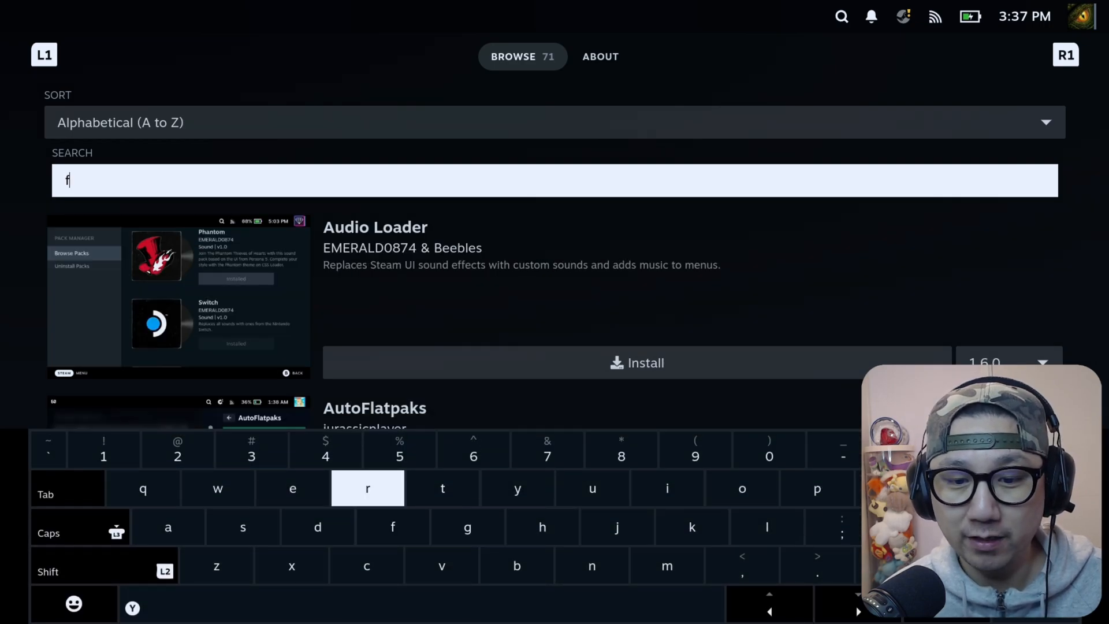
# Search the Decky store for 'fra' and close the on-screen keyboard.
pyautogui.write('a')
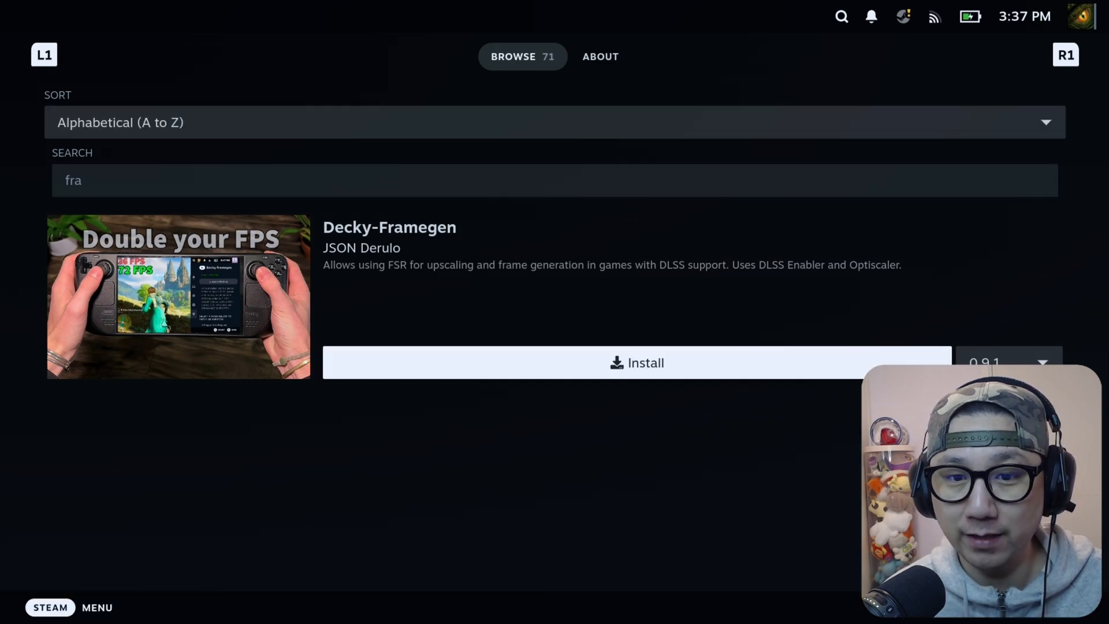
pyautogui.click(1047, 362)
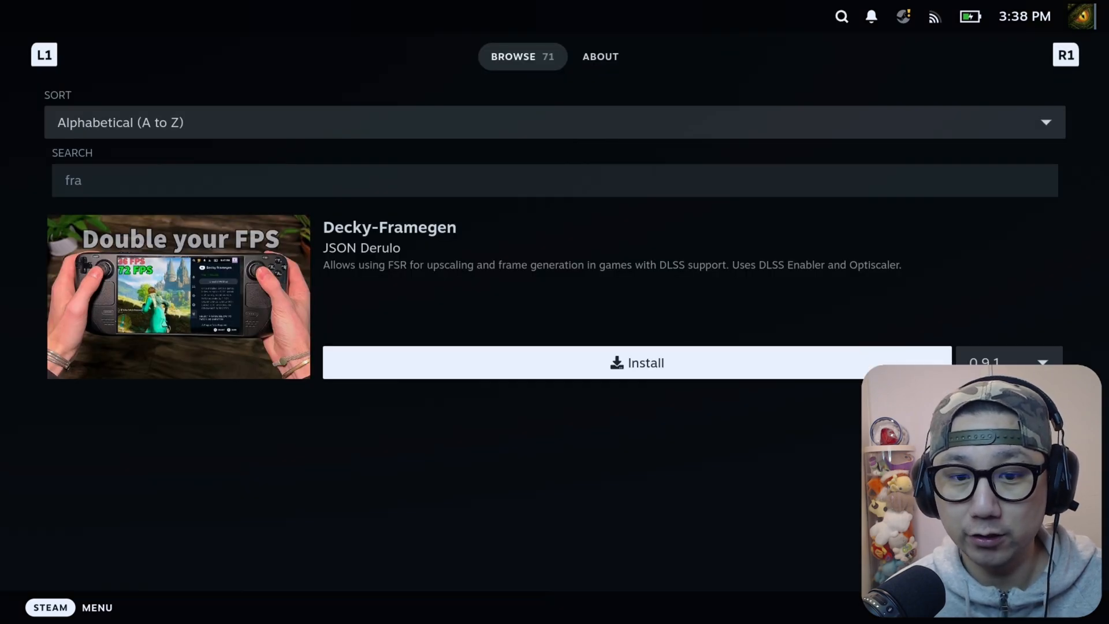
# Start installing Decky-Framegen 0.9.1 and confirm the install dialog.
pyautogui.click(636, 362)
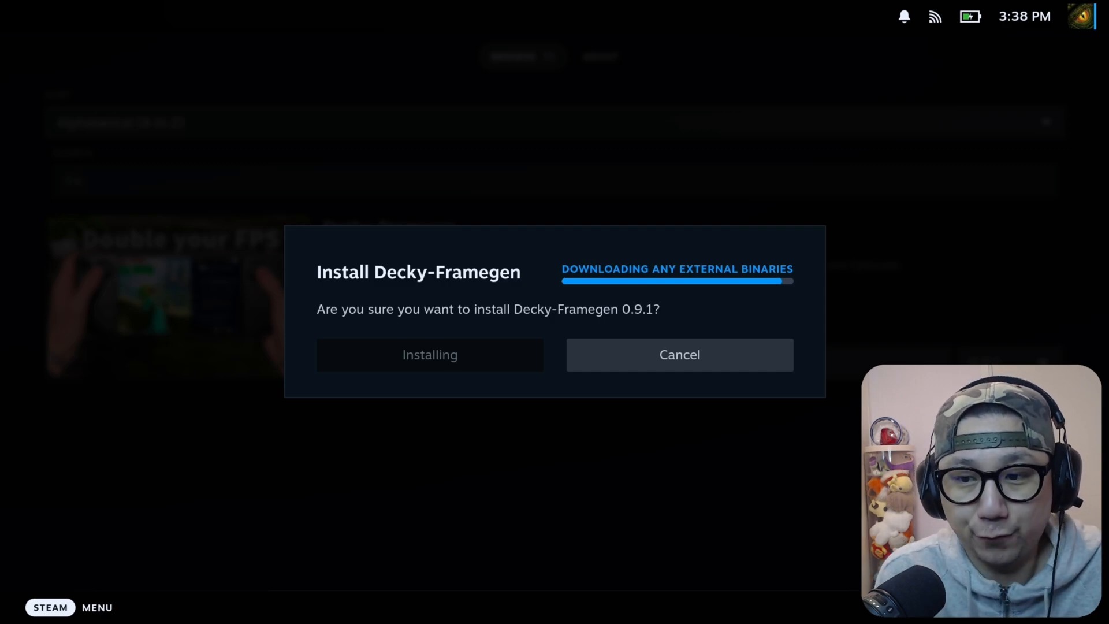
pyautogui.moveTo(679, 354)
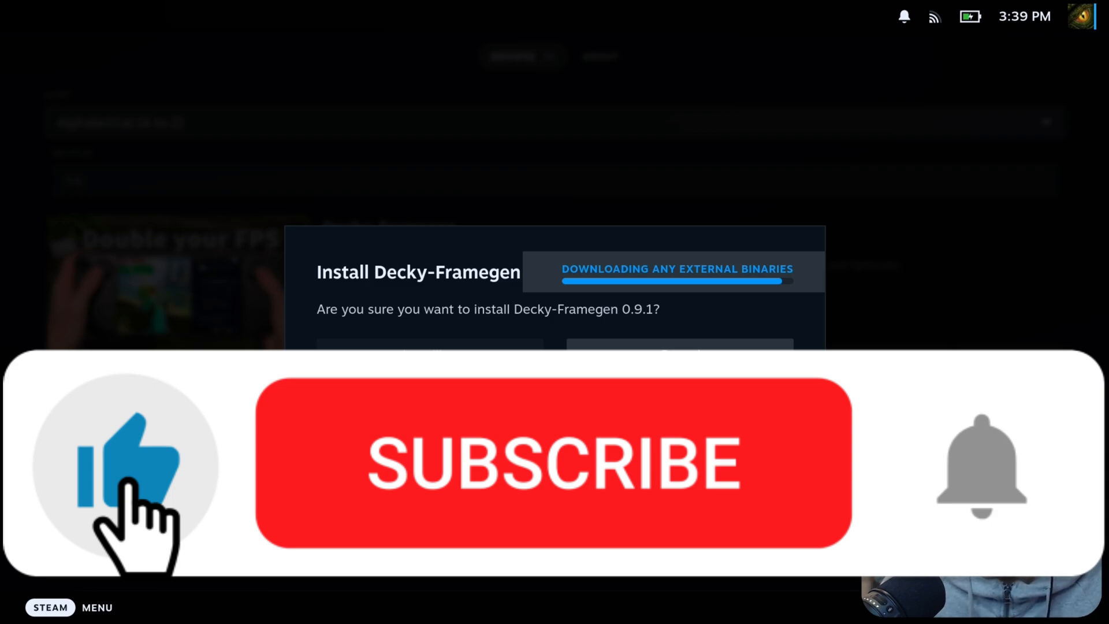
# Select Decky Framegen in the Decky plugin list to view its FG mod status.
pyautogui.click(429, 355)
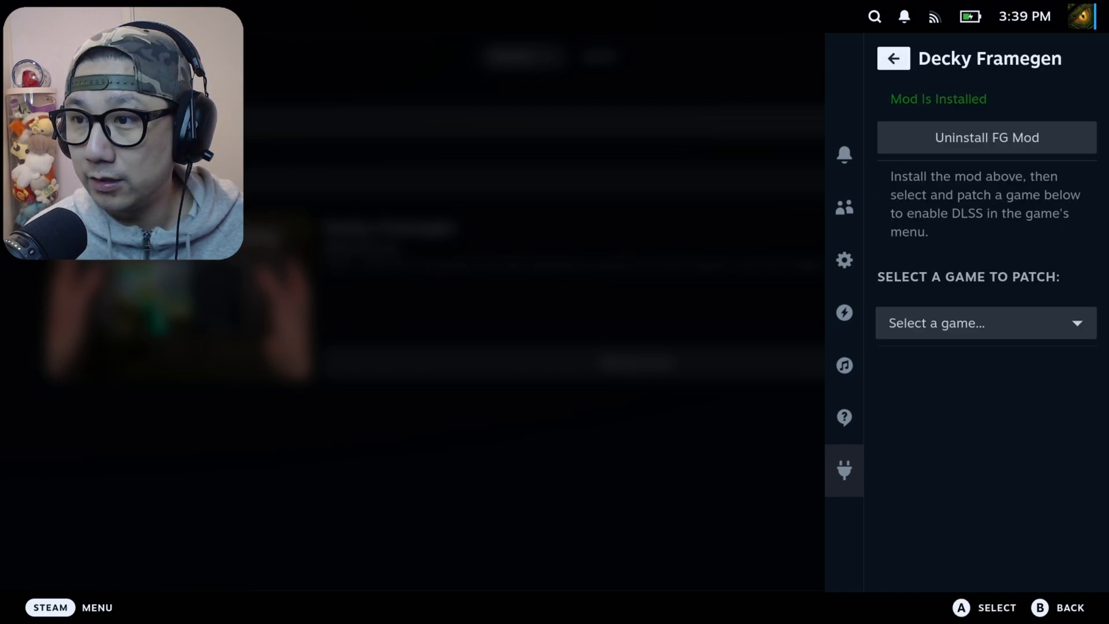
pyautogui.moveTo(985, 138)
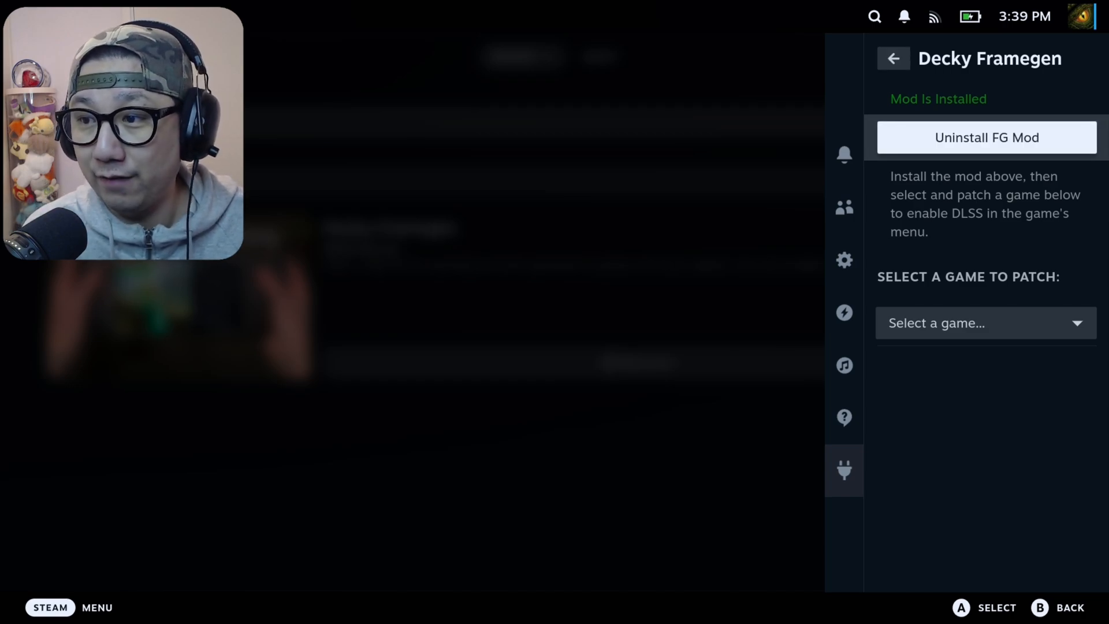
# Uninstall the FG mod, then install it again.
pyautogui.click(986, 138)
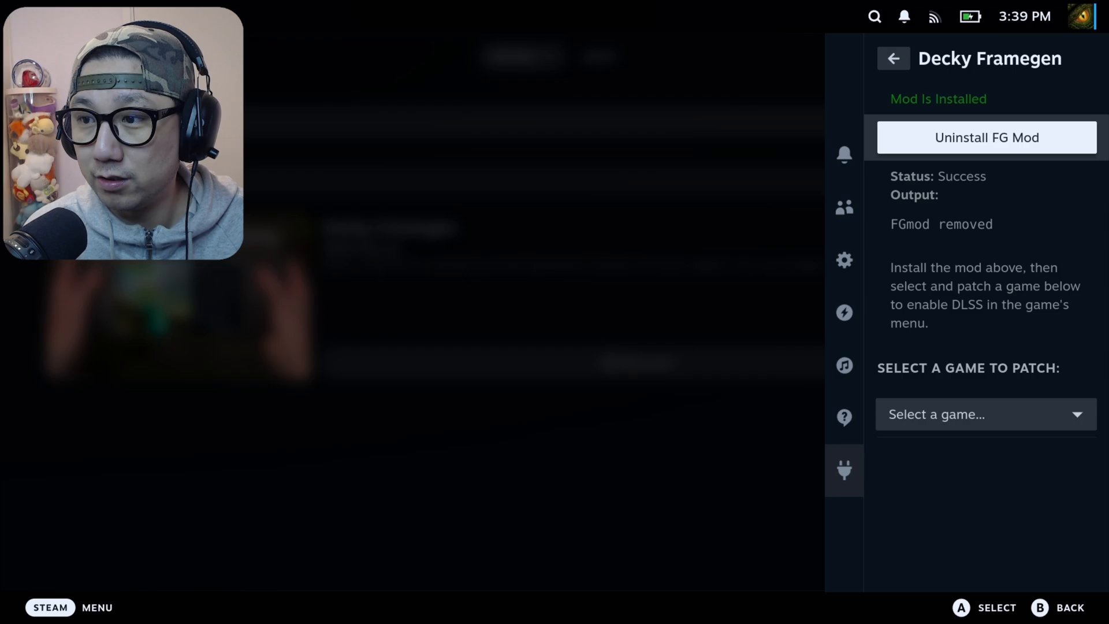
pyautogui.click(986, 138)
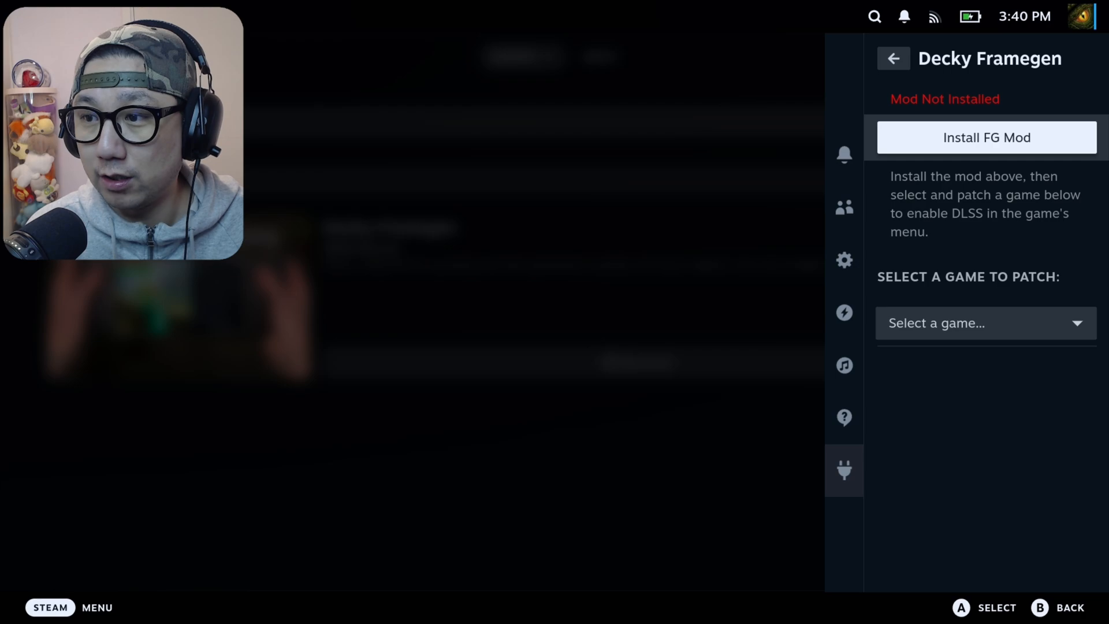
pyautogui.click(986, 138)
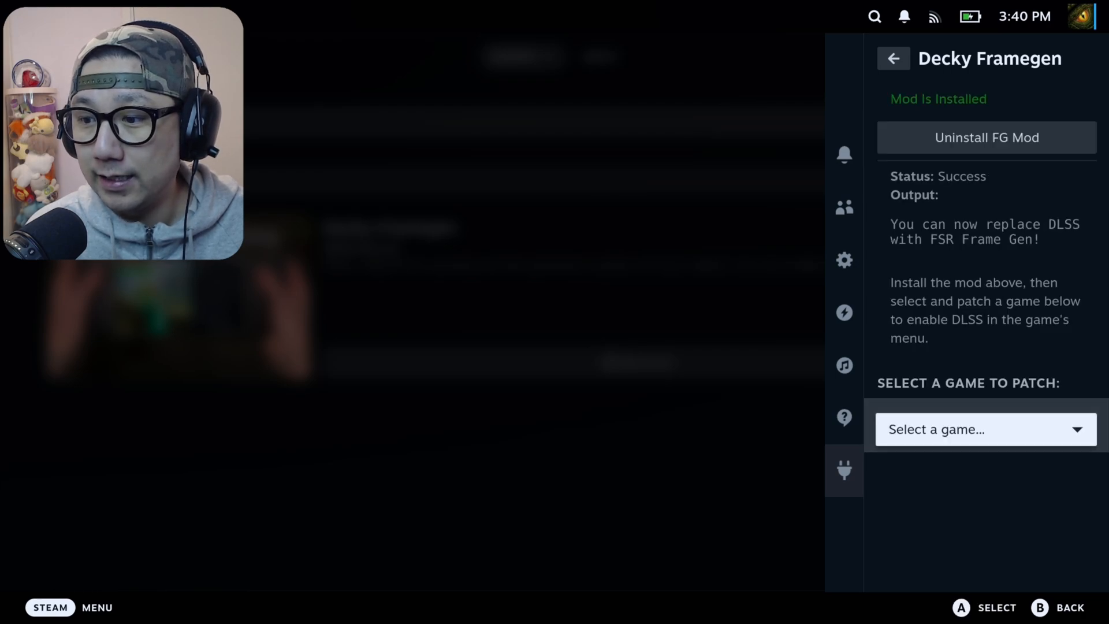
# Browse the Select a game dropdown of games to patch.
pyautogui.click(985, 430)
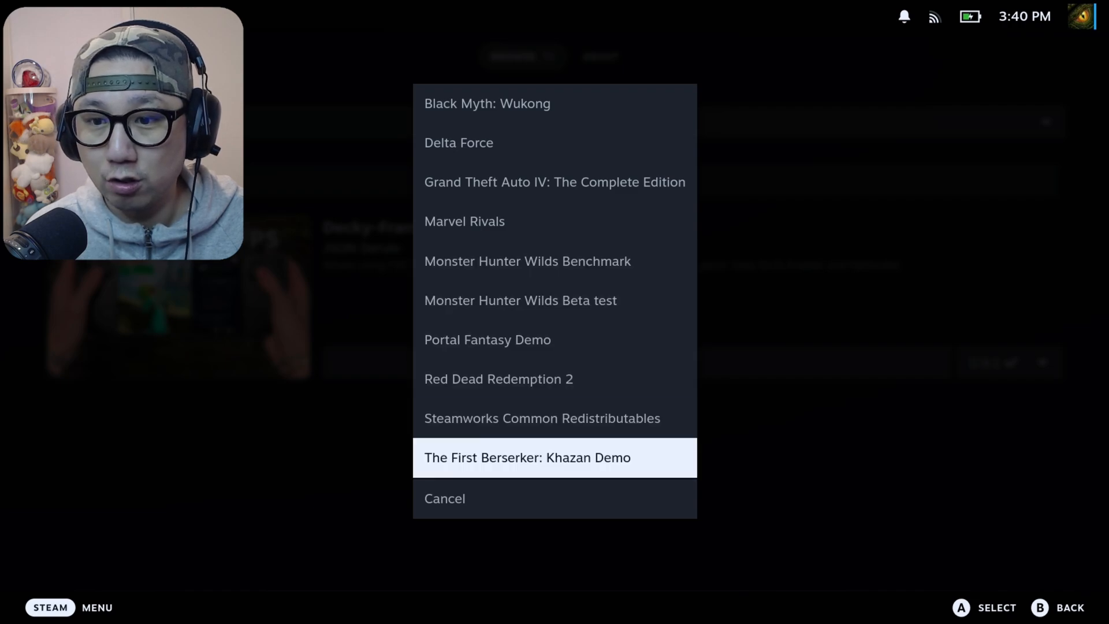
pyautogui.press('Up')
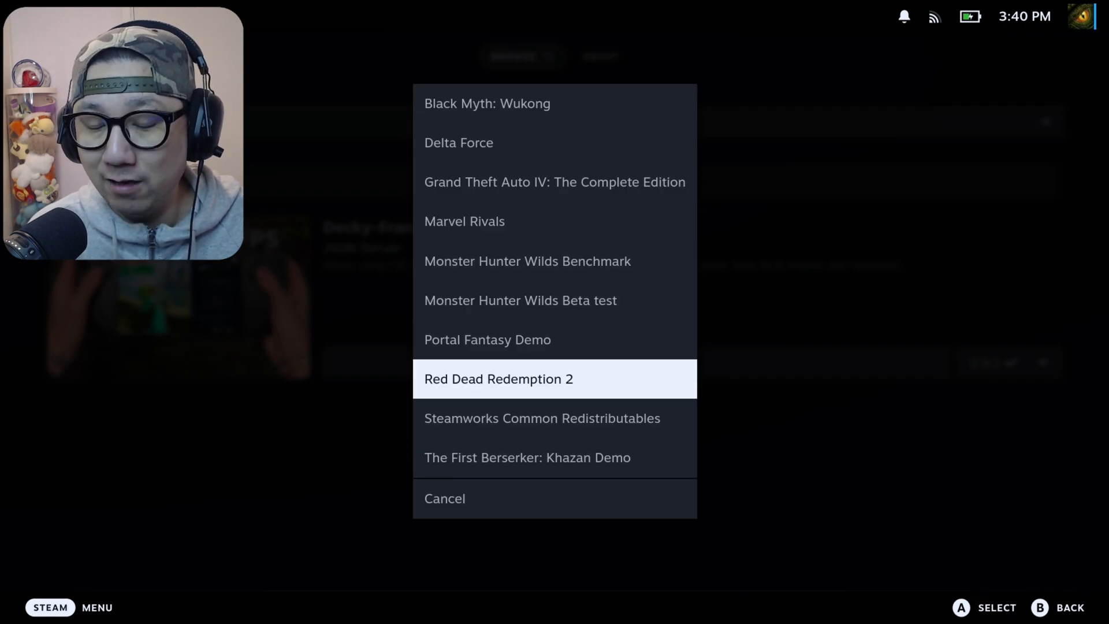
pyautogui.press('up')
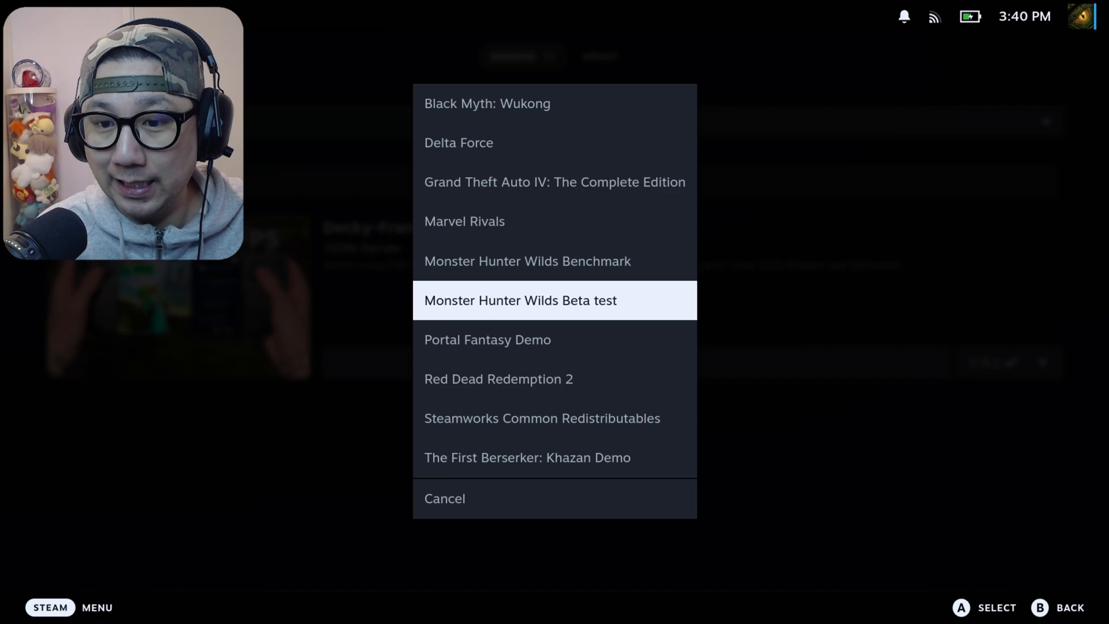
pyautogui.press('Up')
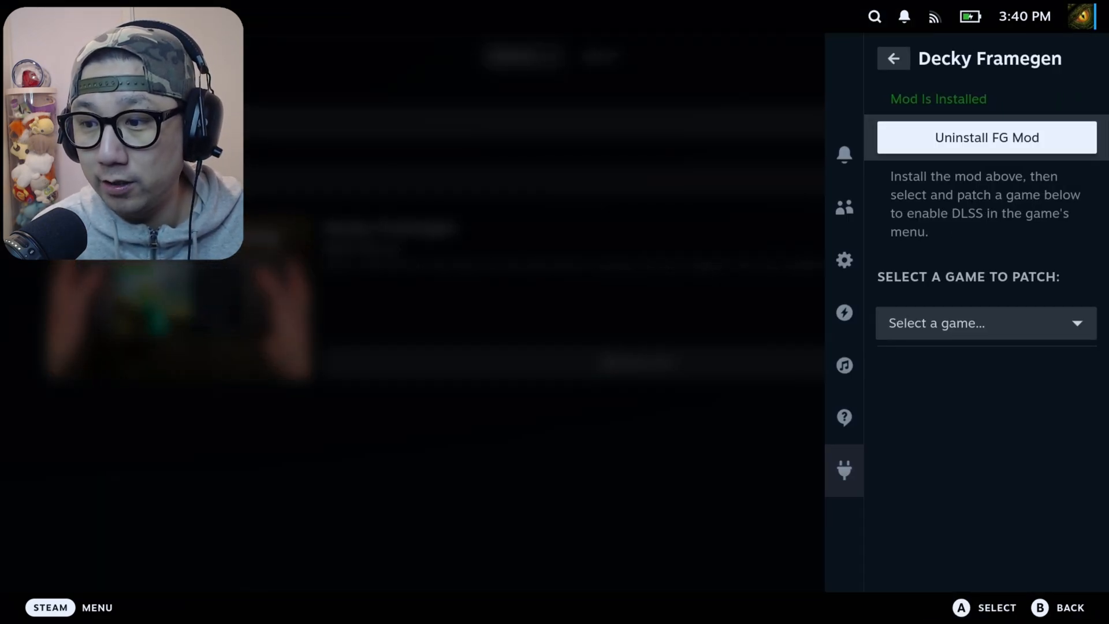
# Set Kingdom Come Deliverance 2's launch options to the fgmod %command% line, then go back.
pyautogui.click(893, 58)
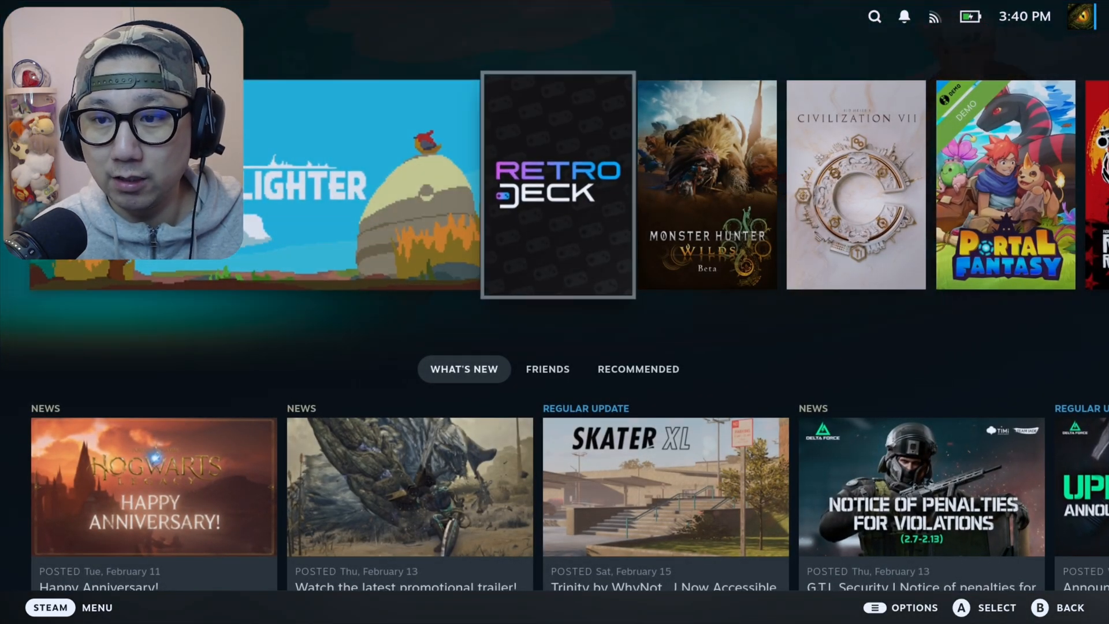
pyautogui.hscroll(3)
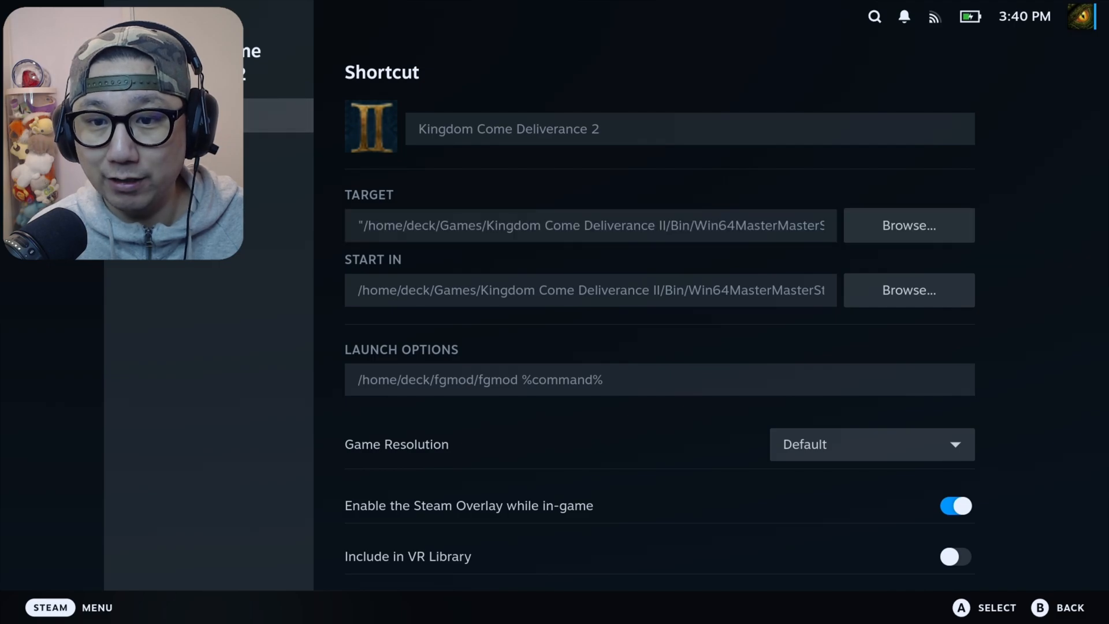
pyautogui.moveTo(909, 225)
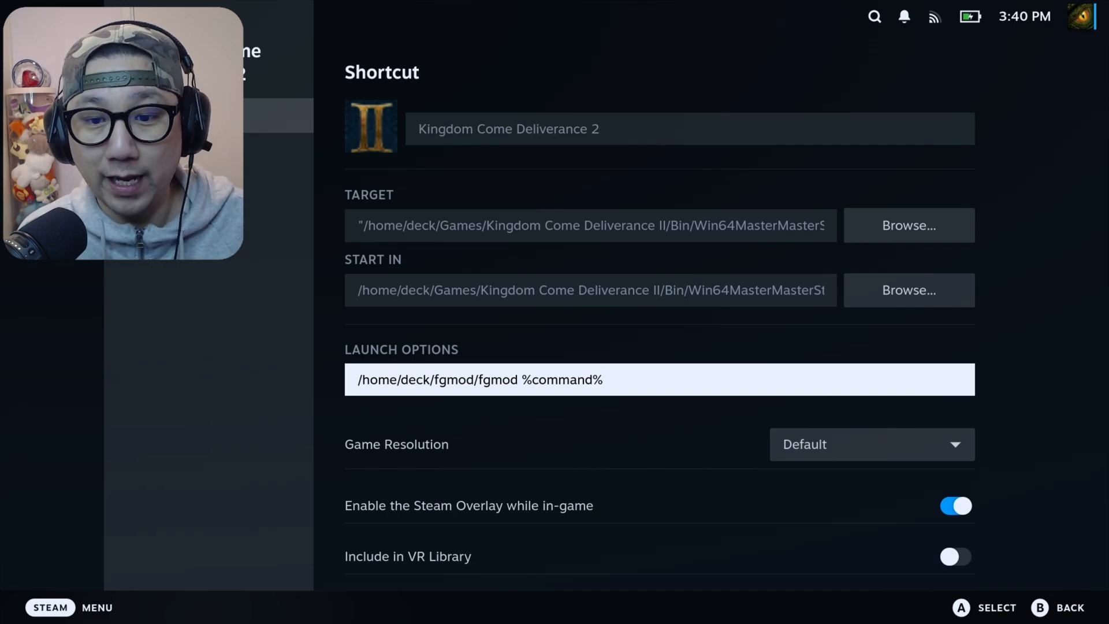
pyautogui.click(605, 379)
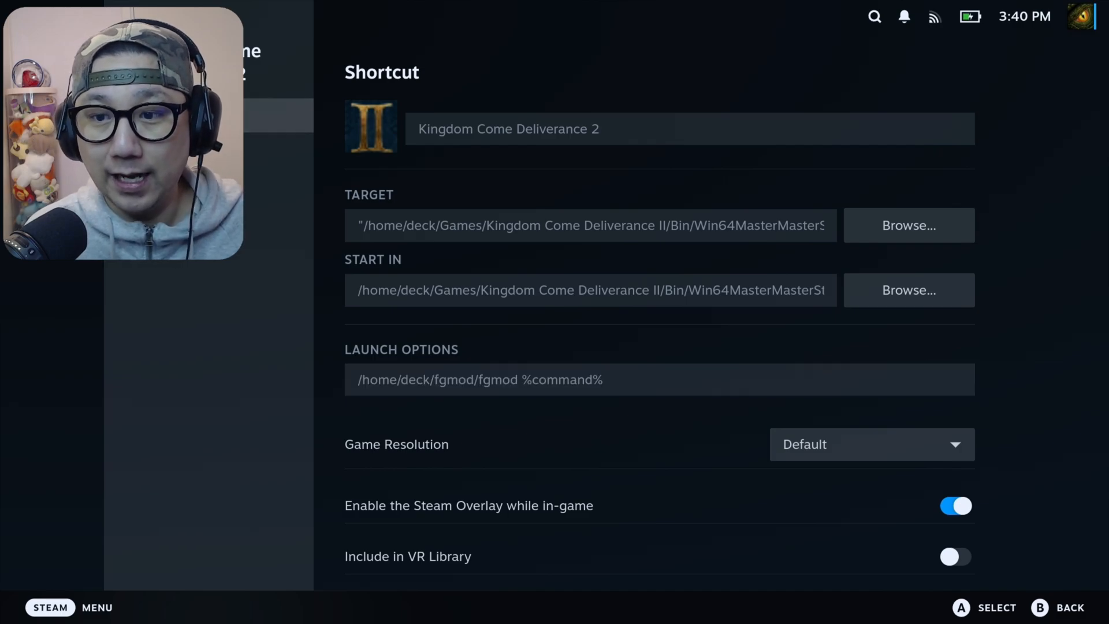
pyautogui.press('B')
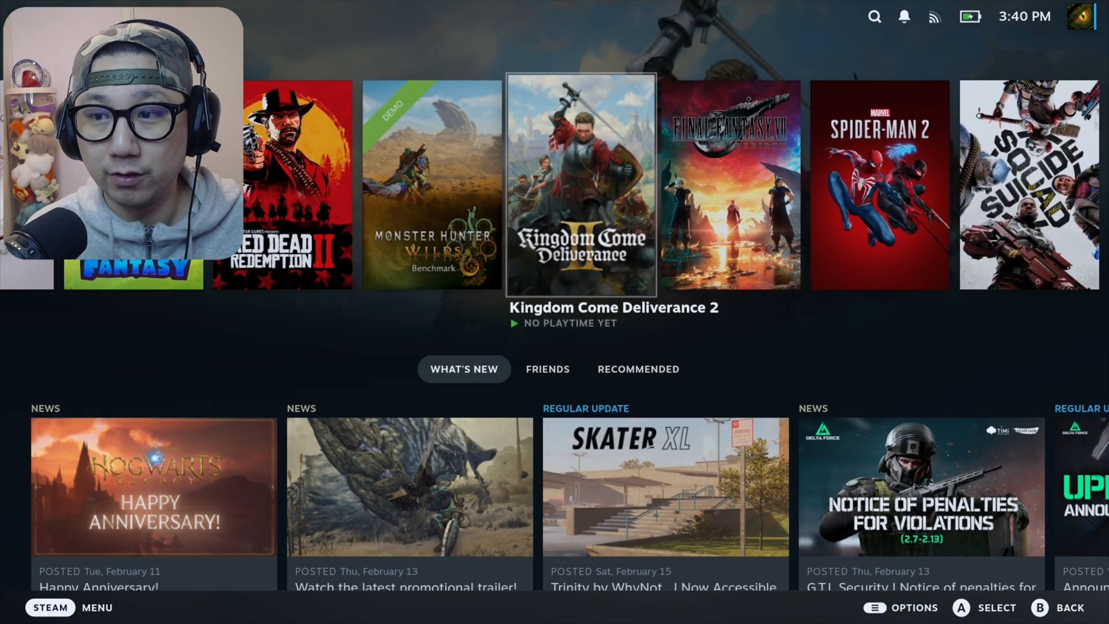